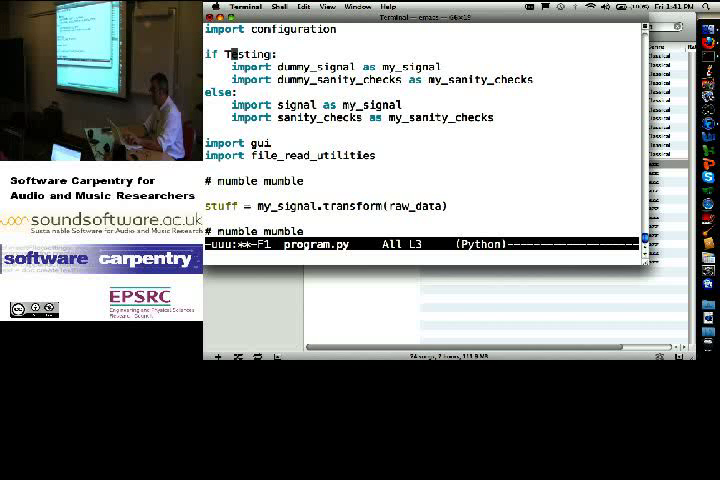
Add 'import configuration' at the top of program.py
text(configuration)
text(Testing = True)
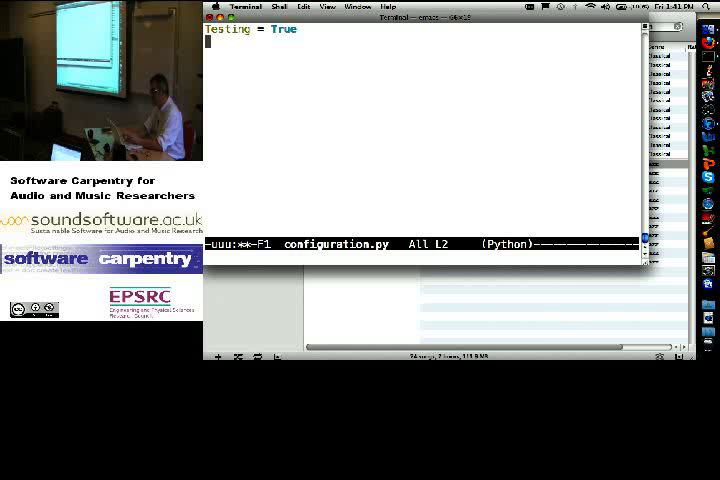
Define Threshold = 0.5 under Testing = True and begin the Weekday setting
text(Threshold)
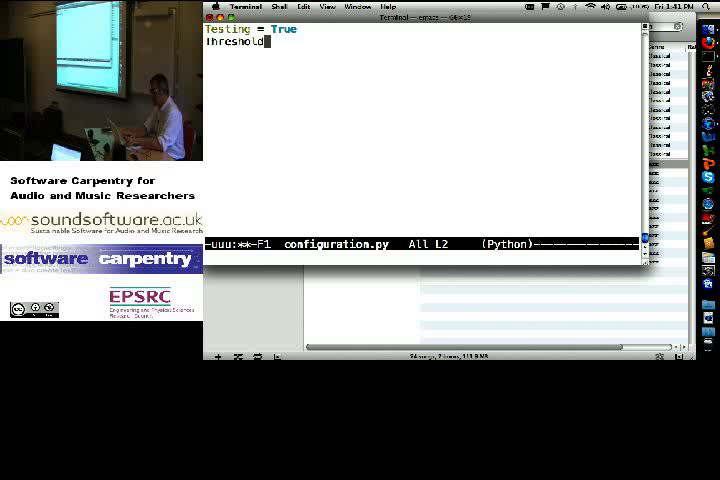
text(= 0.5)
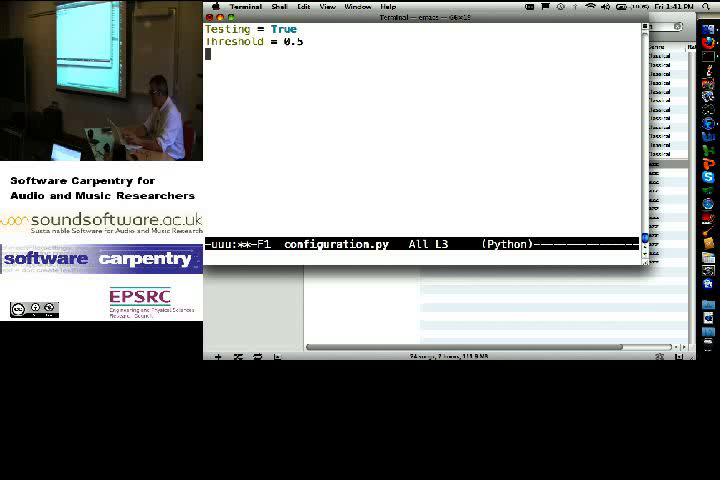
text(Weekday = "Friday)
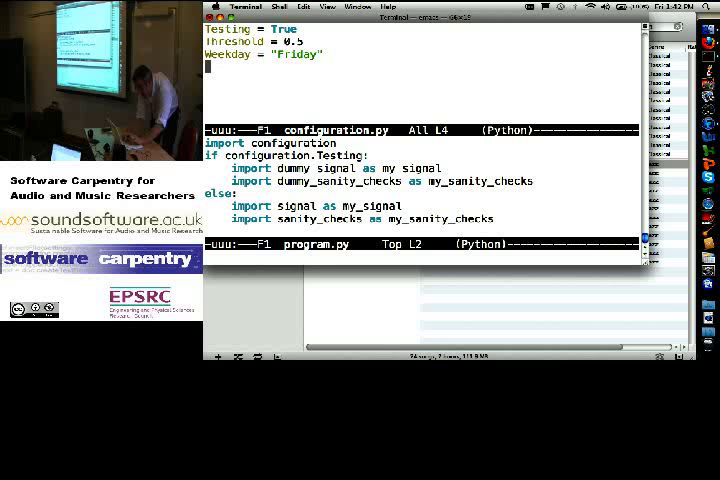
Start a Sensitivity setting in configuration.py in place of Weekday
text(Sensitivity = "low)
text(# $Revision:)
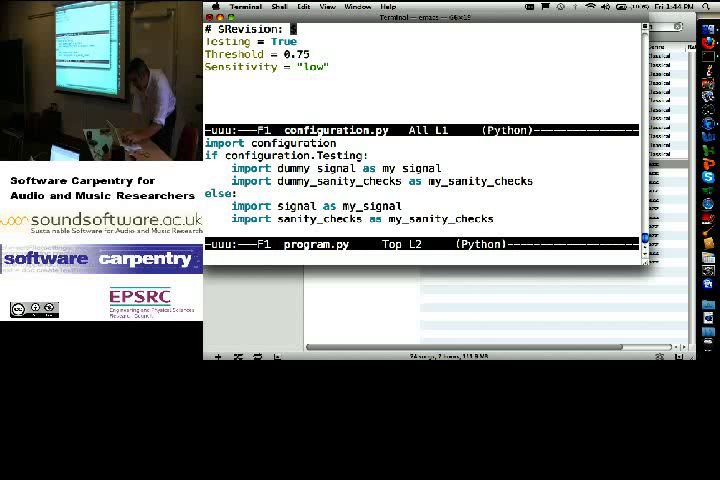
Fill in the Revision comment so it reads $Revision: 4718 $
text(4718 $)
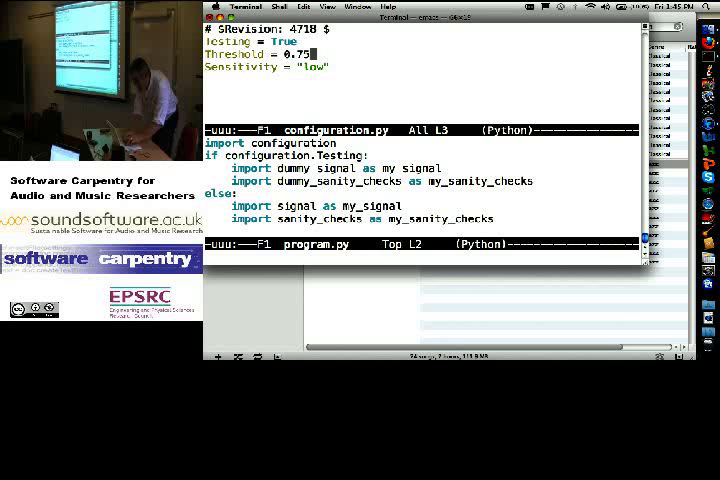
Define Filter as the list [0.0, 0.1, 0.3, 0.7] between Threshold and Sensitivity
text(Filter =)
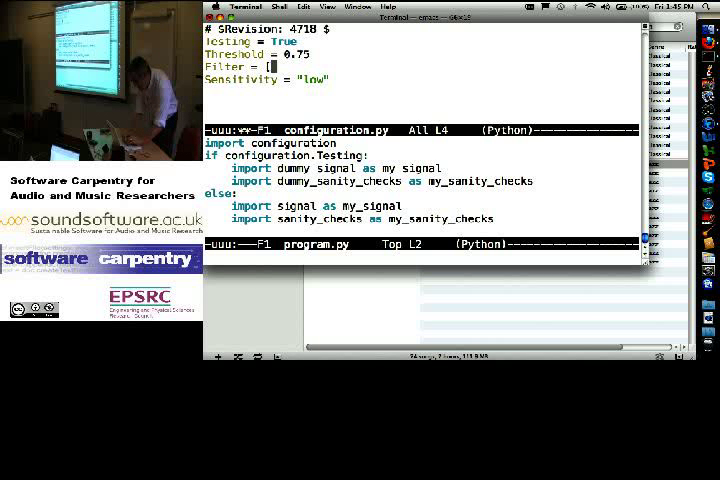
text([0.0, 0.1, 0.3, 0.7)
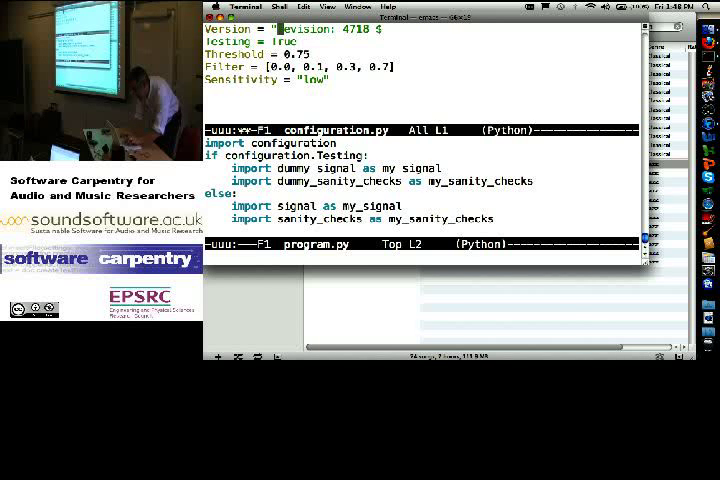
Write configuration.py to disk with C-x C-s
key(ctrl+x ctrl+s)
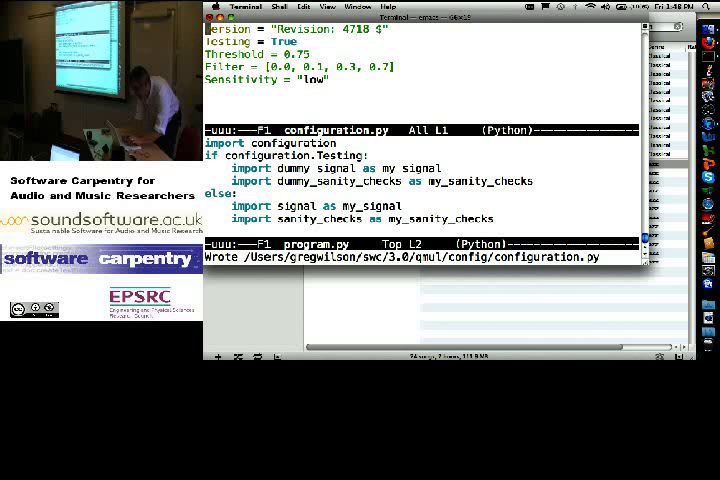